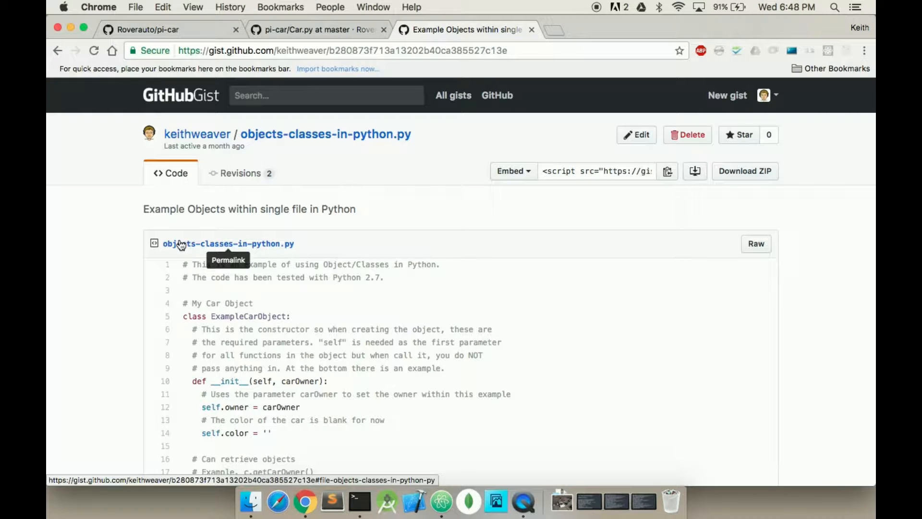
{"action": "mouse_move", "coordinate": [362, 243]}
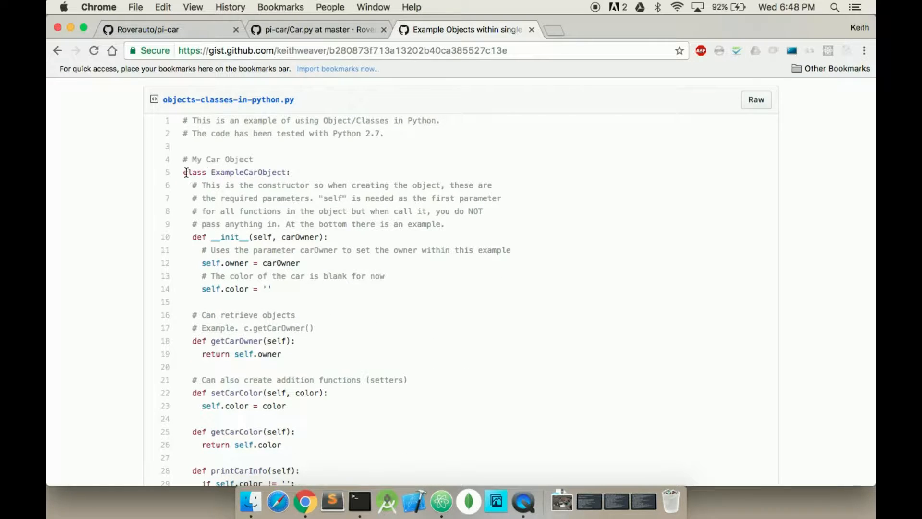
Scroll through self.py reviewing the ExampleCarObject class and the car1/car2 example code
{"action": "scroll", "scroll_direction": "down", "scroll_amount": 3}
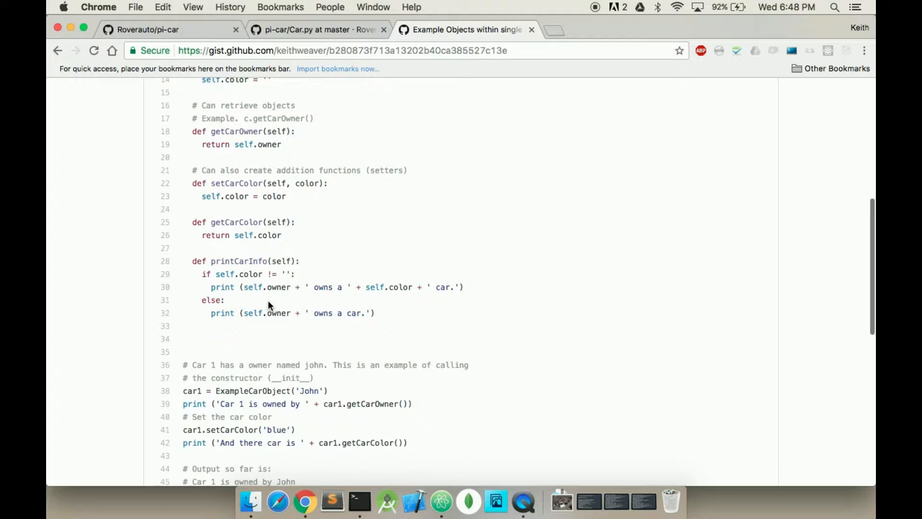
{"action": "scroll", "scroll_direction": "up", "scroll_amount": 3}
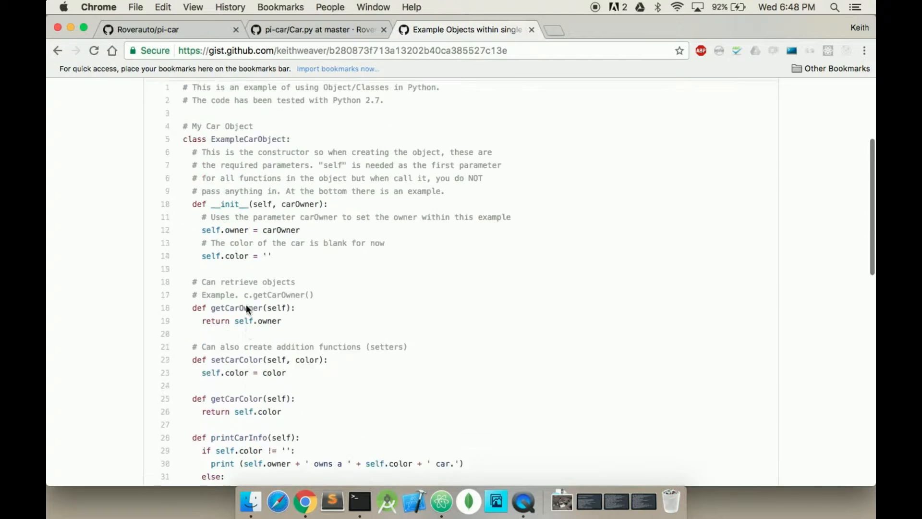
{"action": "scroll", "scroll_direction": "up", "scroll_amount": 3}
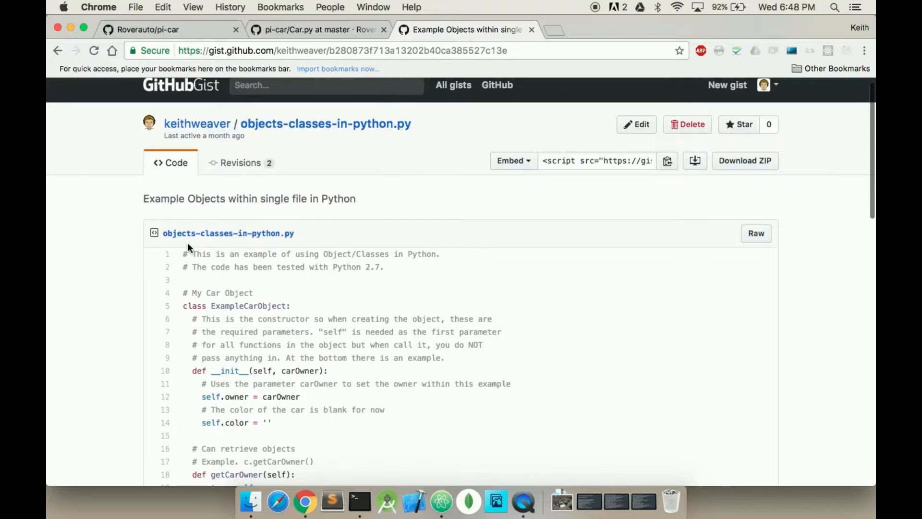
{"action": "scroll", "scroll_direction": "down", "scroll_amount": 3}
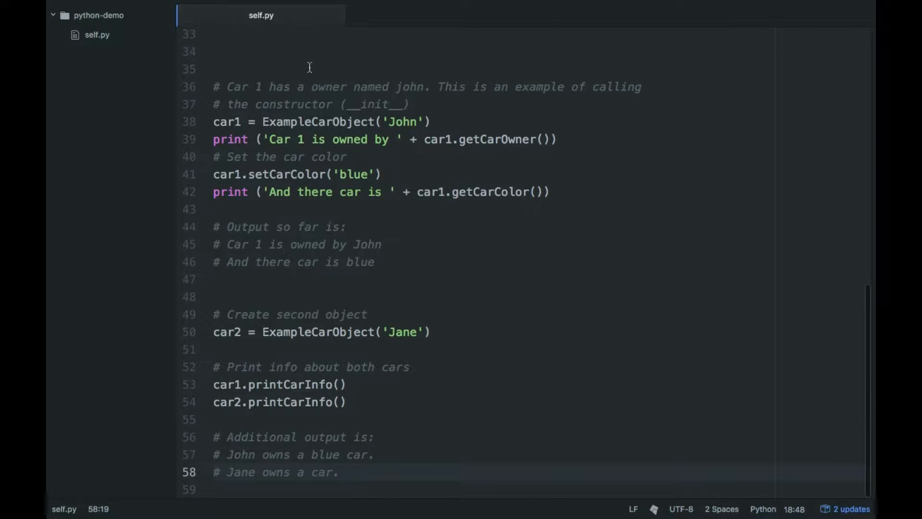
{"action": "scroll", "scroll_direction": "up", "scroll_amount": 3}
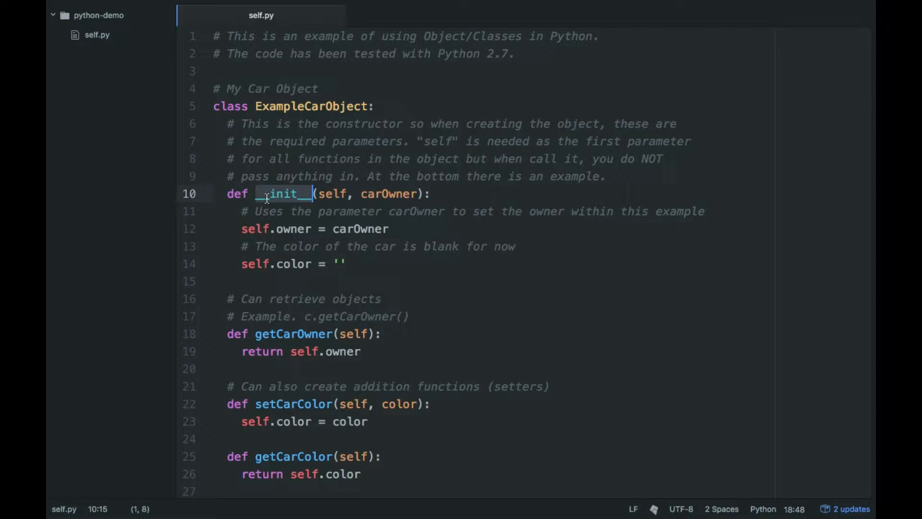
{"action": "mouse_move", "coordinate": [257, 231]}
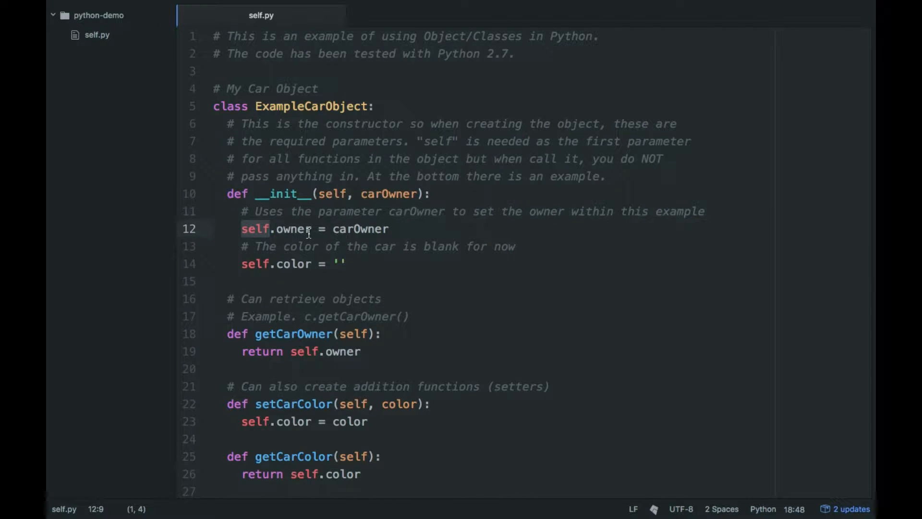
{"action": "scroll", "scroll_direction": "down", "scroll_amount": 3}
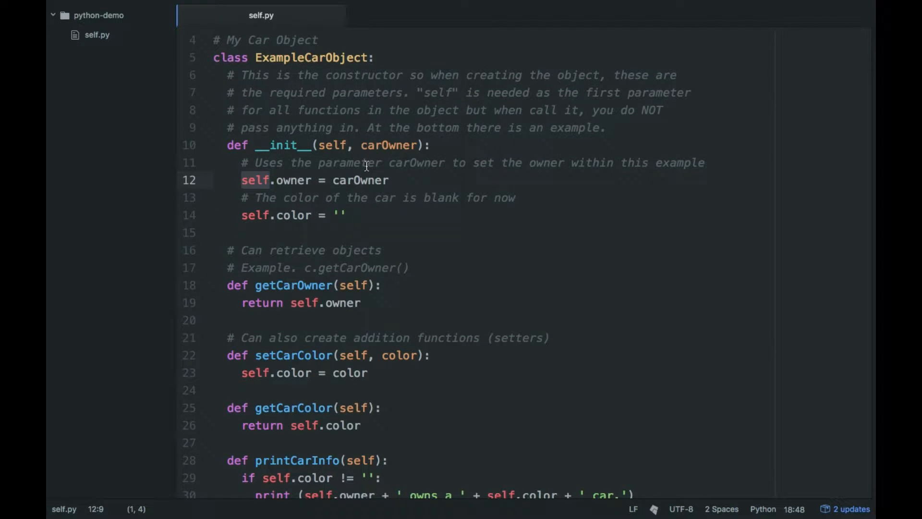
{"action": "scroll", "scroll_direction": "down", "scroll_amount": 3}
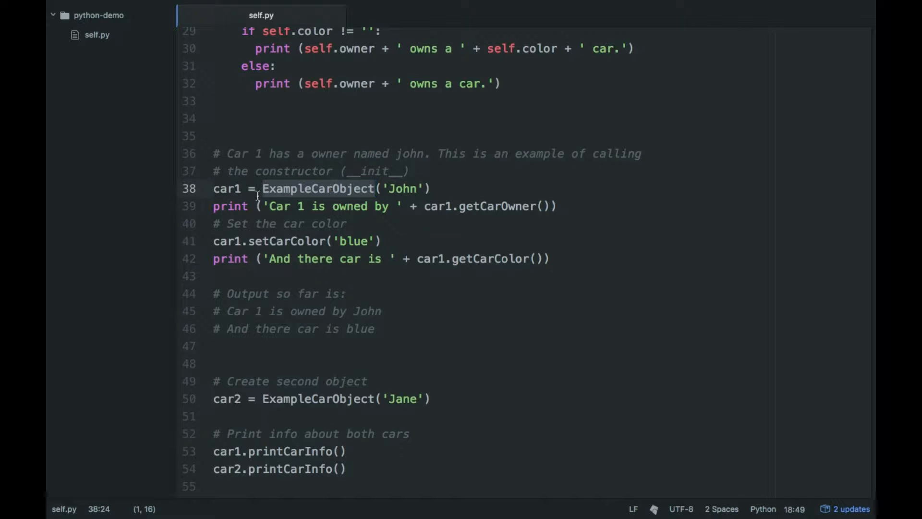
{"action": "scroll", "scroll_direction": "up", "scroll_amount": 3}
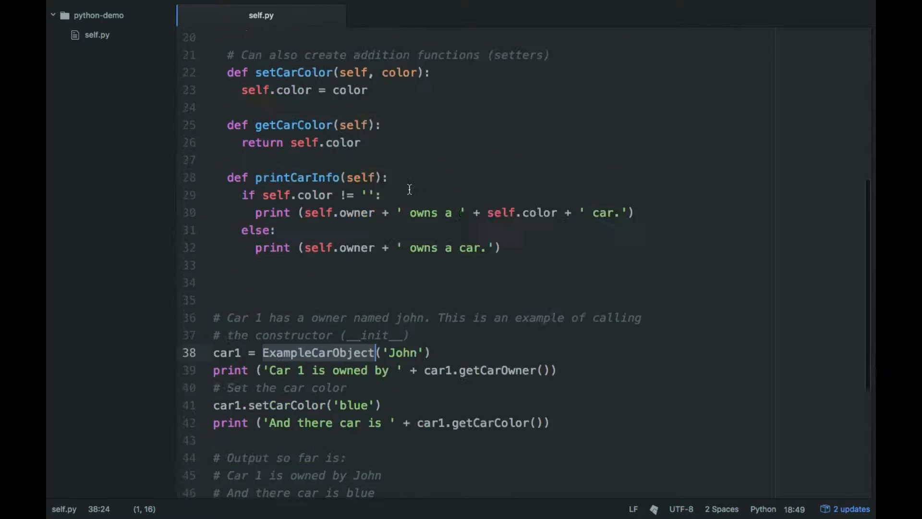
{"action": "scroll", "scroll_direction": "up", "scroll_amount": 3}
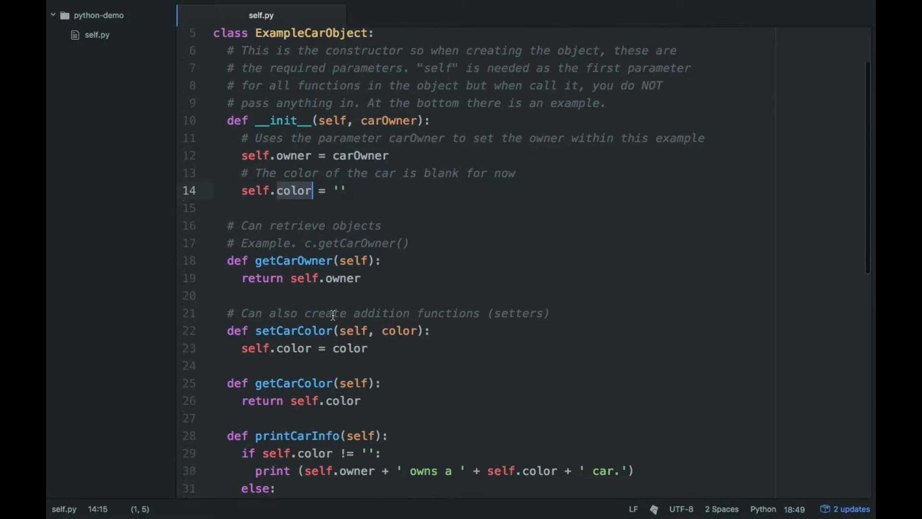
{"action": "scroll", "scroll_direction": "down", "scroll_amount": 3}
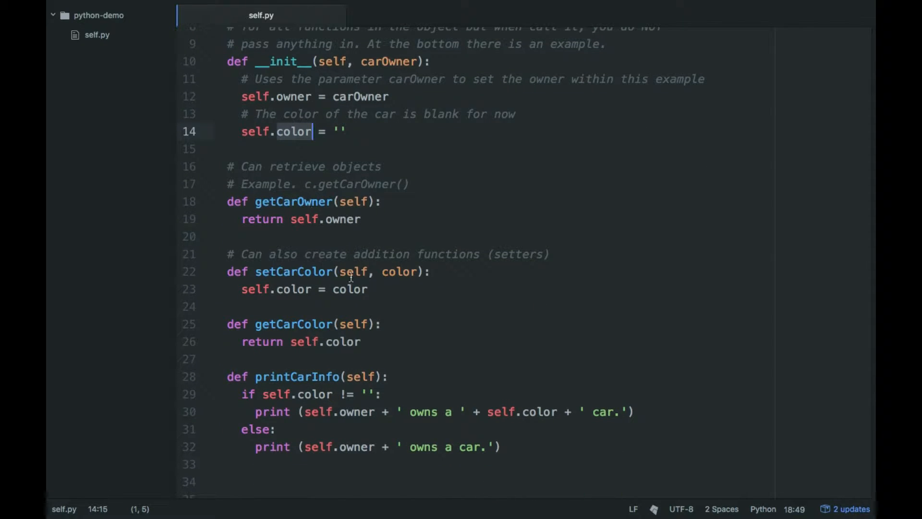
{"action": "scroll", "scroll_direction": "down", "scroll_amount": 3}
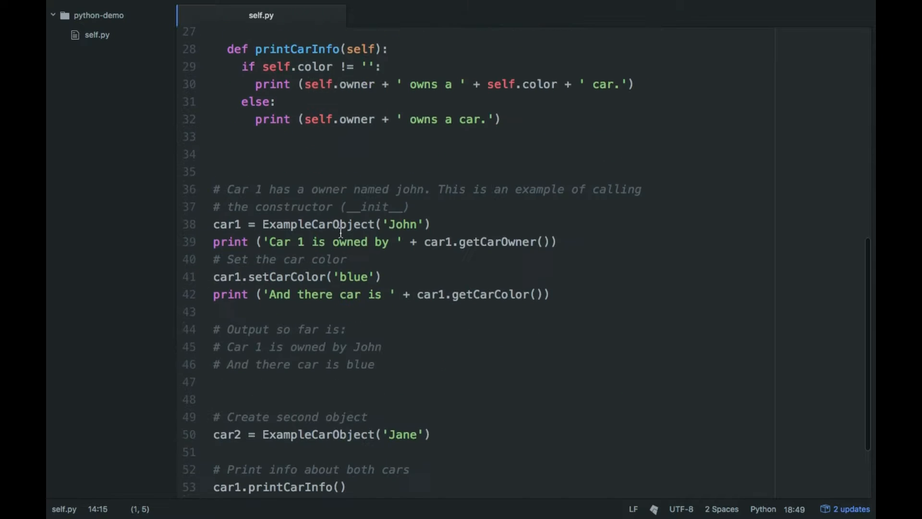
{"action": "scroll", "scroll_direction": "up", "scroll_amount": 3}
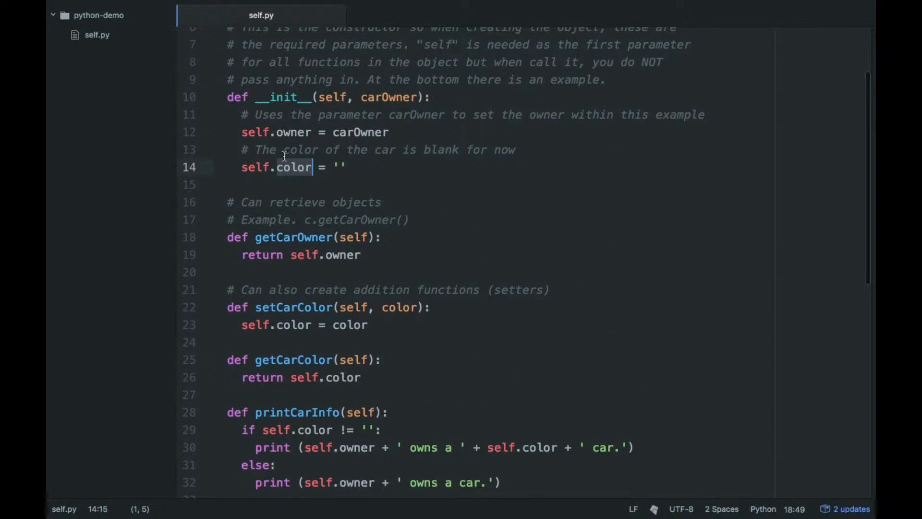
{"action": "scroll", "scroll_direction": "down", "scroll_amount": 3}
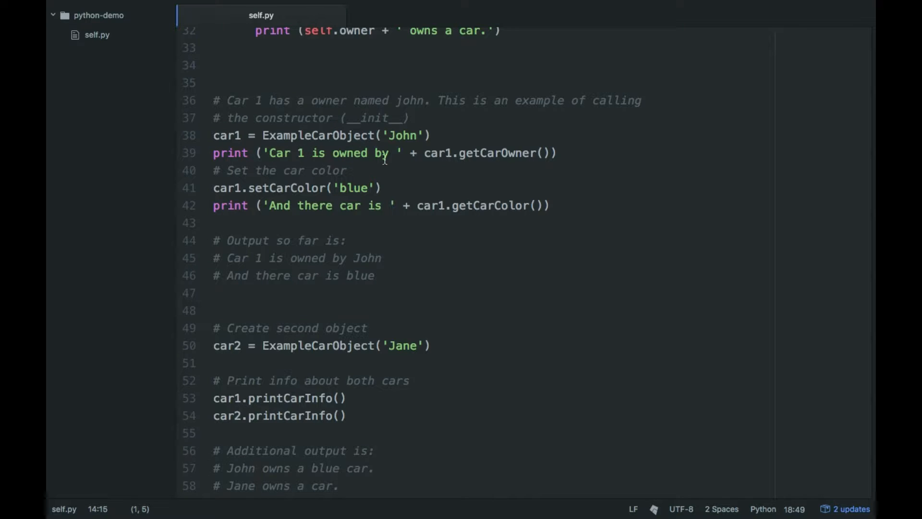
{"action": "mouse_move", "coordinate": [254, 142]}
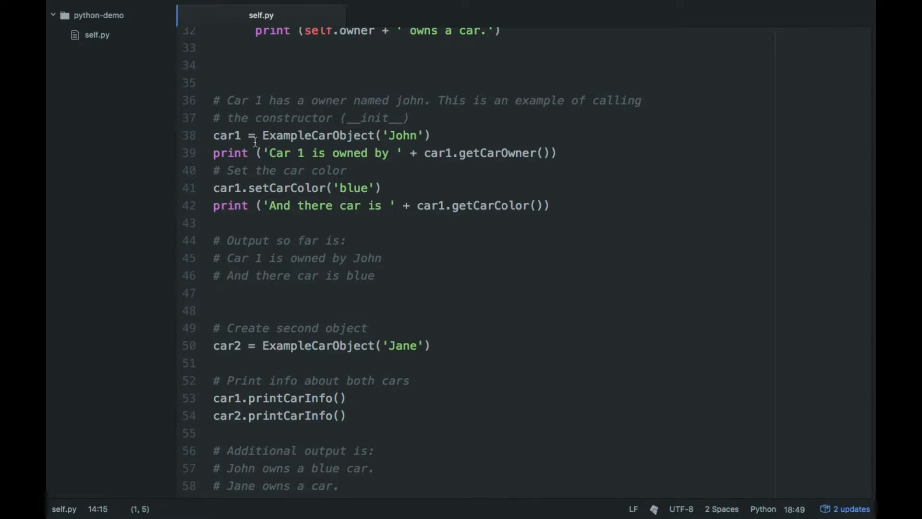
{"action": "mouse_move", "coordinate": [479, 159]}
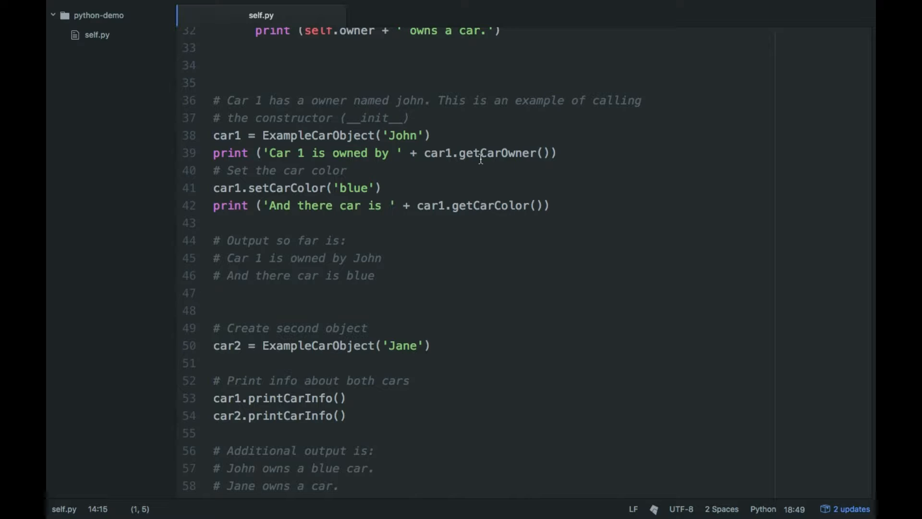
{"action": "mouse_move", "coordinate": [546, 159]}
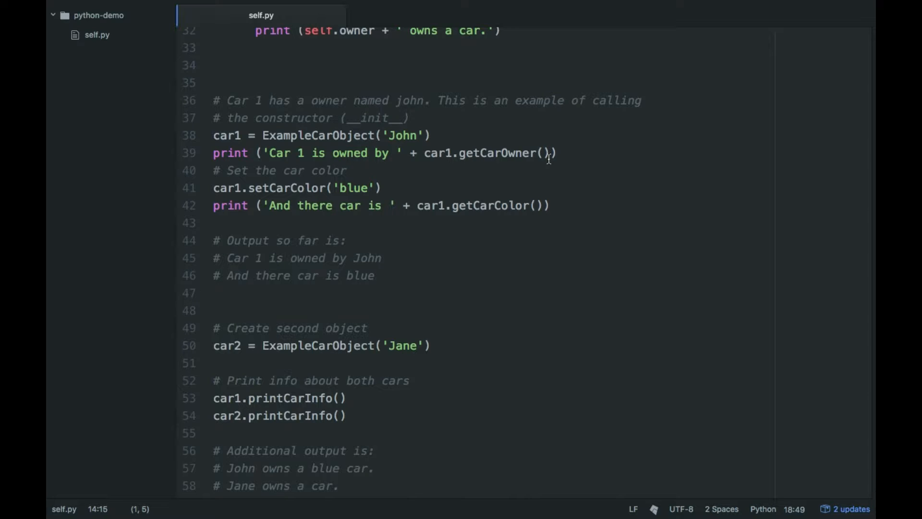
Briefly try 'self' inside car1.getCarOwner() on line 39, then restore the empty parentheses
{"action": "type", "text": "self"}
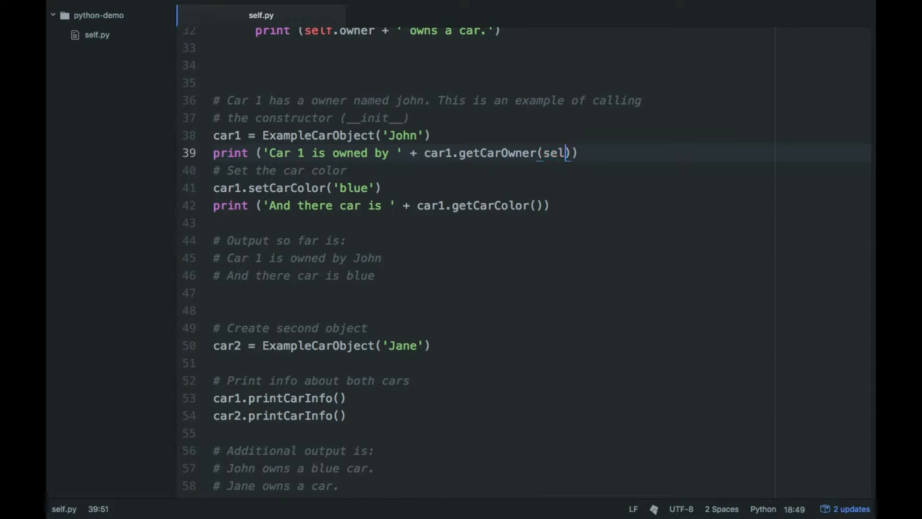
{"action": "key", "text": "Backspace"}
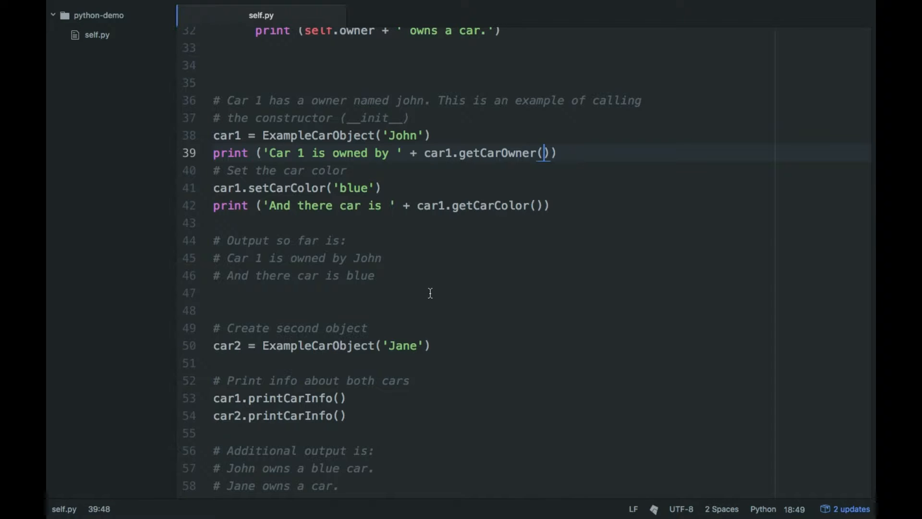
{"action": "scroll", "scroll_direction": "up", "scroll_amount": 3}
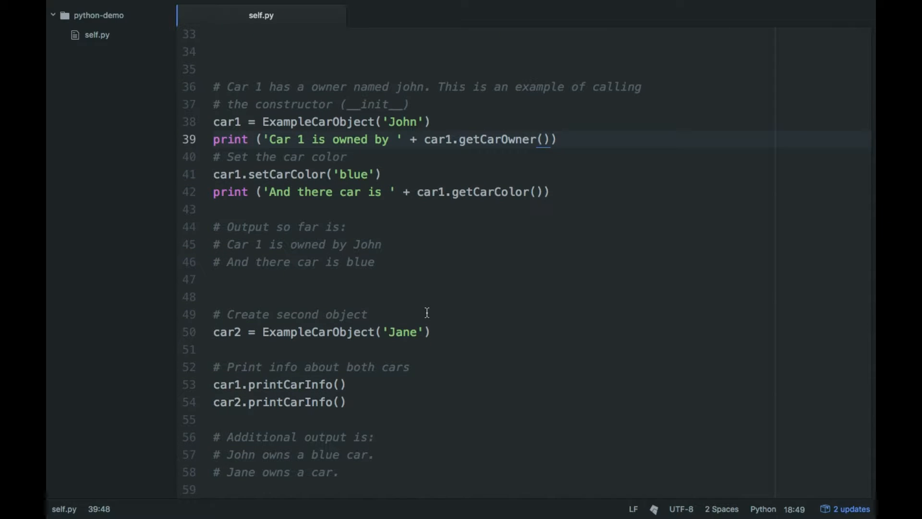
Start a new Terminal window from the dock and move into the Desktop folder
{"action": "left_click", "coordinate": [542, 139]}
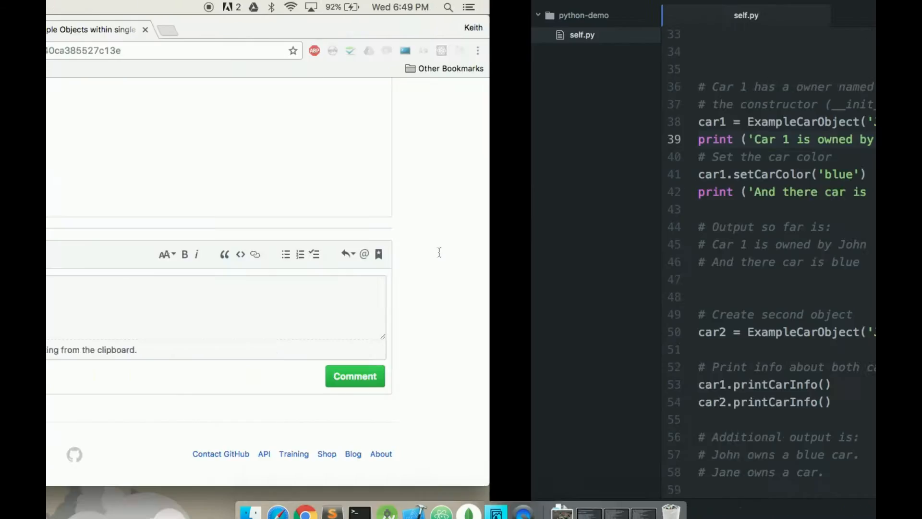
{"action": "right_click", "coordinate": [359, 501]}
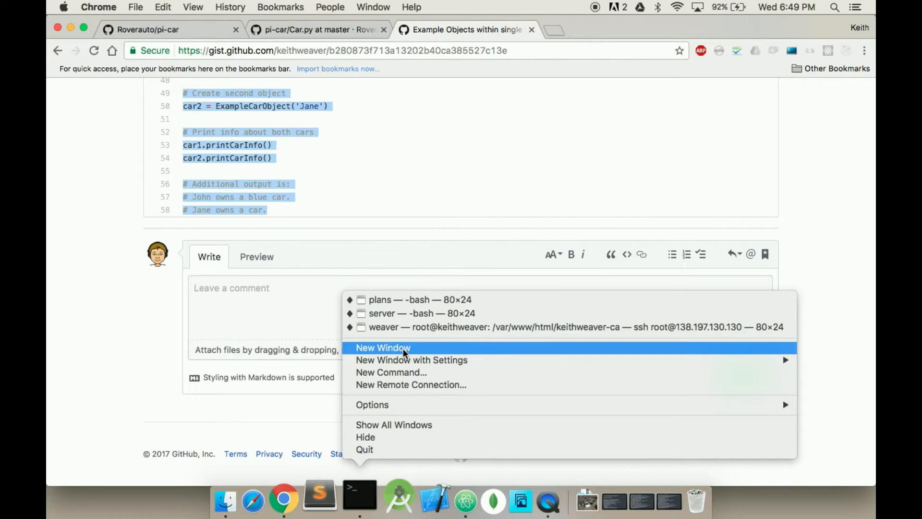
{"action": "left_click", "coordinate": [383, 347]}
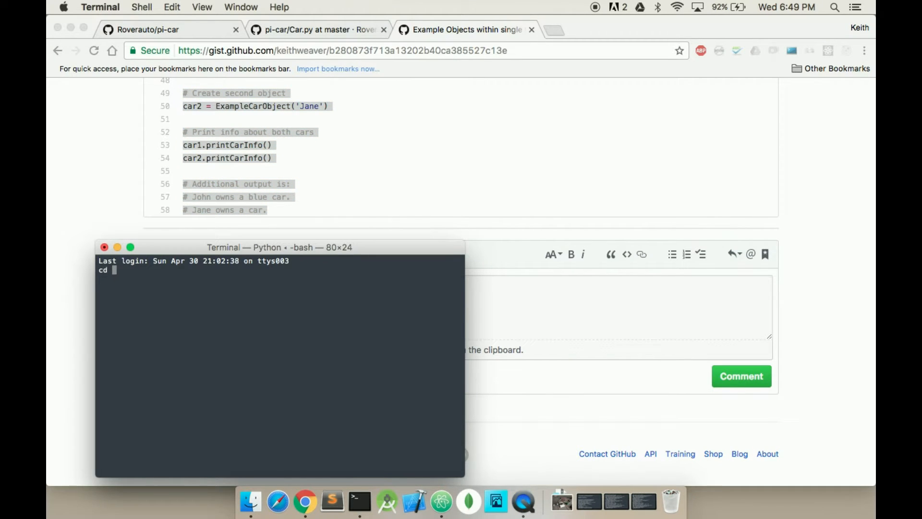
{"action": "key", "text": "Return"}
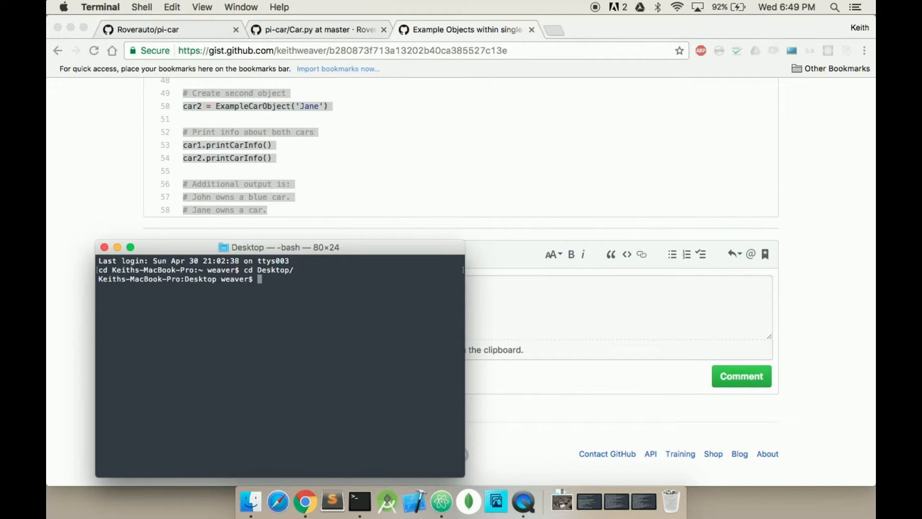
Change into python-demo and run 'python self.py', printing John's blue car and Jane's car
{"action": "type", "text": "cd python-demo/"}
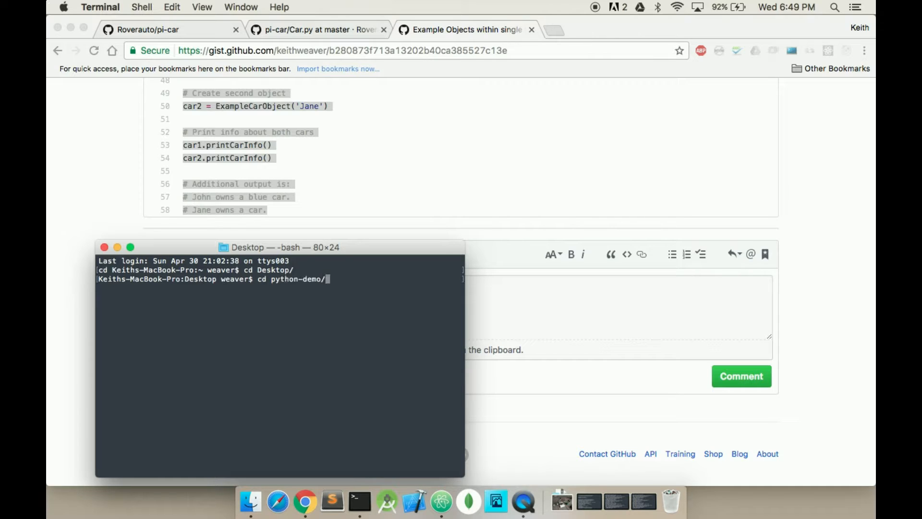
{"action": "key", "text": "Return"}
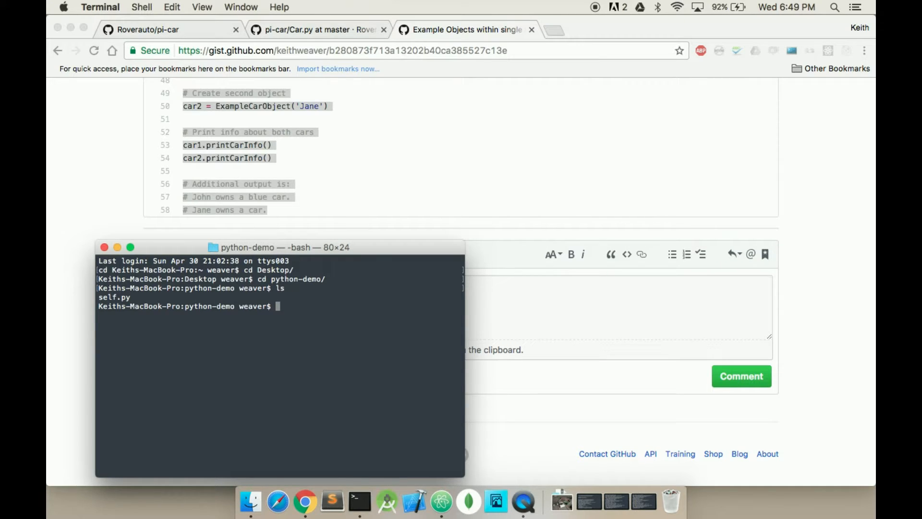
{"action": "type", "text": "python"}
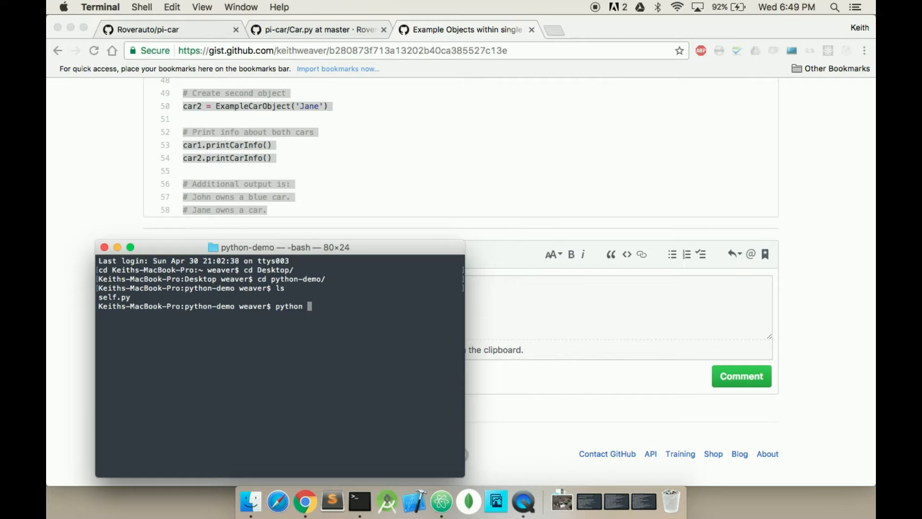
{"action": "type", "text": "self.py"}
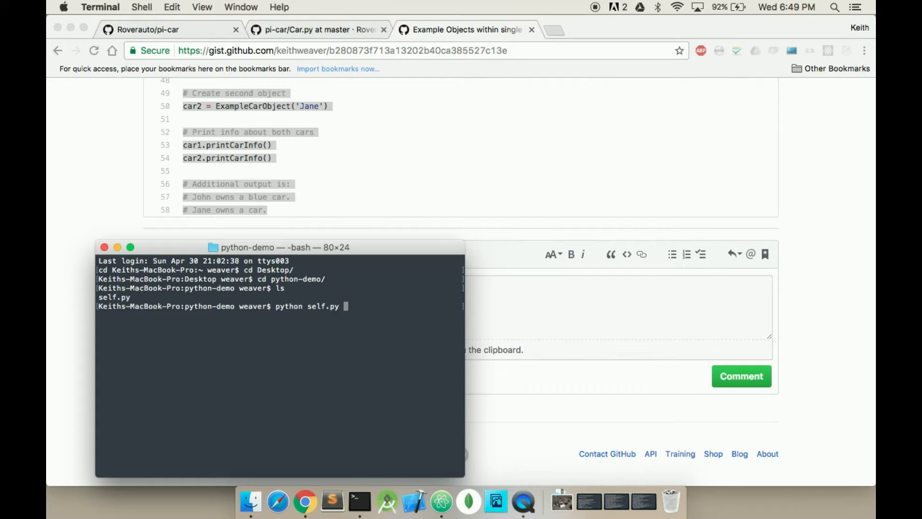
{"action": "key", "text": "Return"}
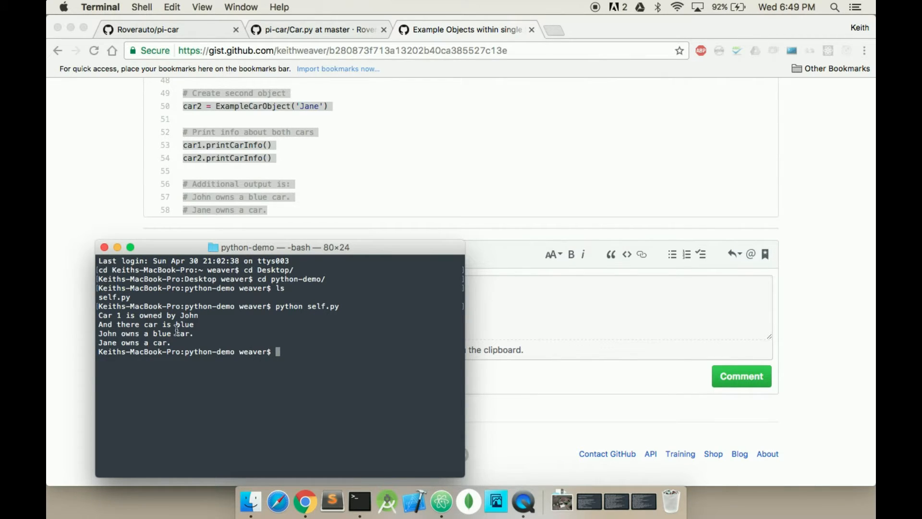
{"action": "mouse_move", "coordinate": [127, 323]}
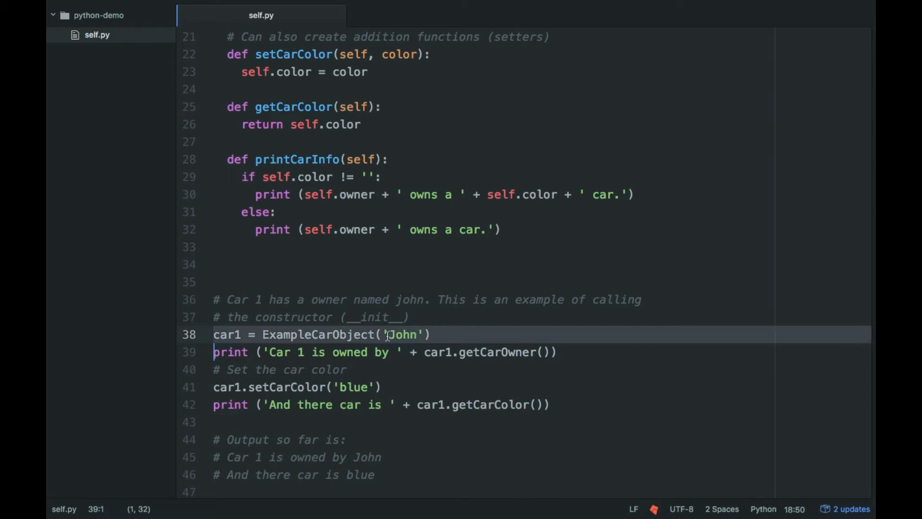
{"action": "scroll", "scroll_direction": "down", "scroll_amount": 3}
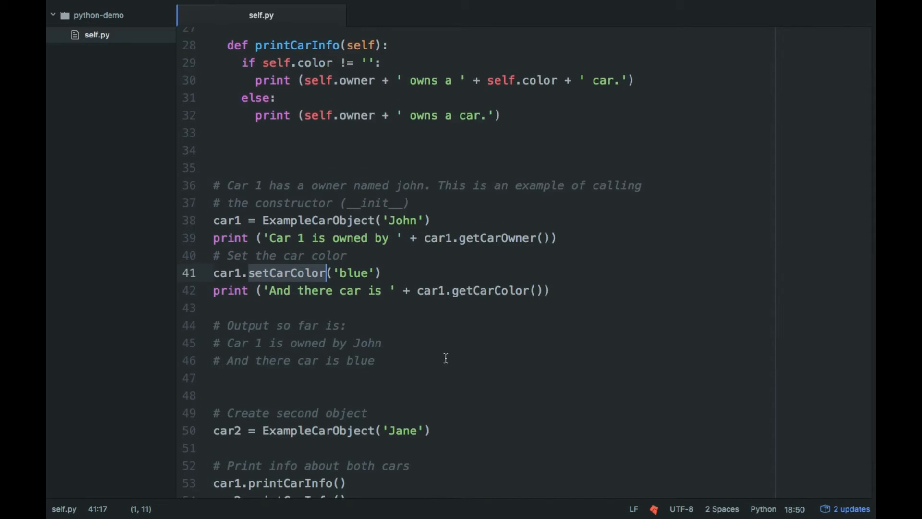
{"action": "scroll", "scroll_direction": "down", "scroll_amount": 3}
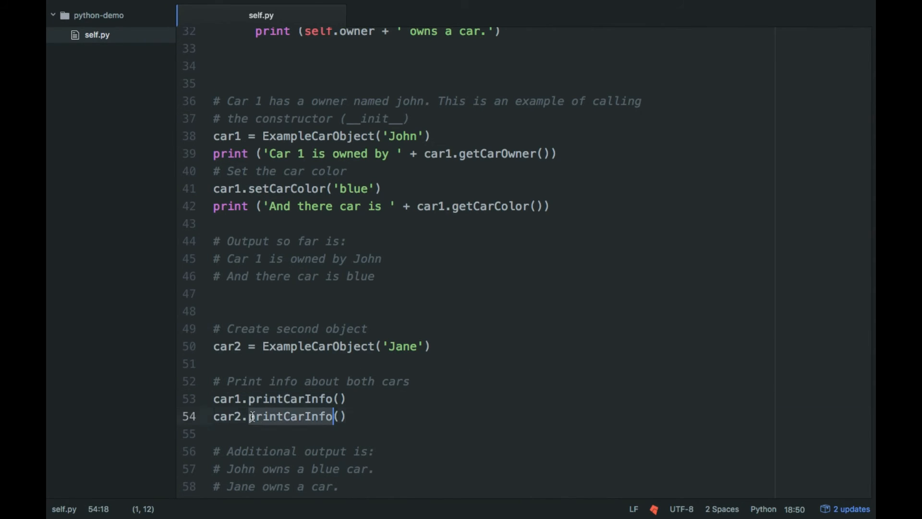
{"action": "scroll", "scroll_direction": "up", "scroll_amount": 3}
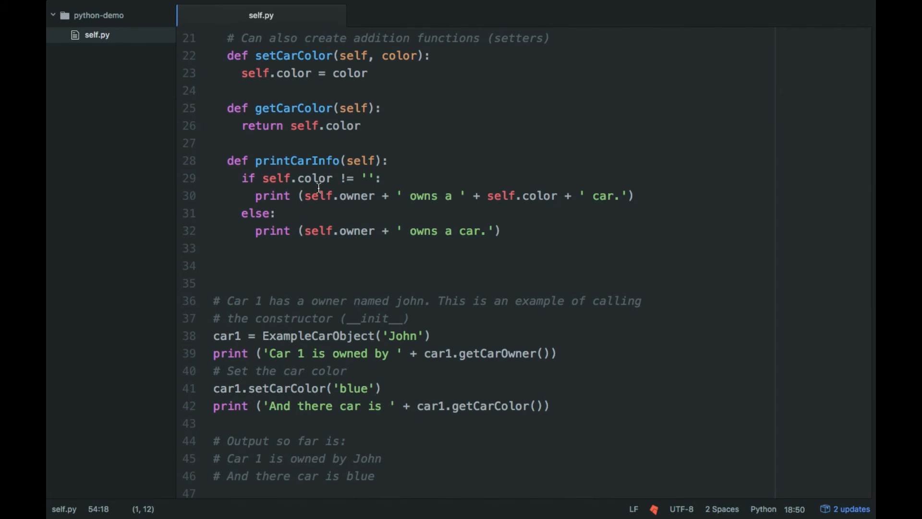
{"action": "mouse_move", "coordinate": [280, 180]}
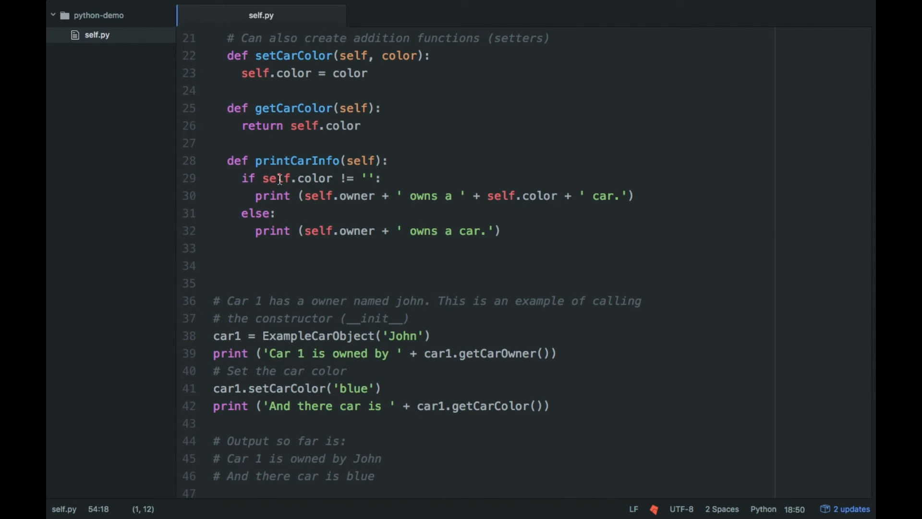
{"action": "scroll", "scroll_direction": "up", "scroll_amount": 3}
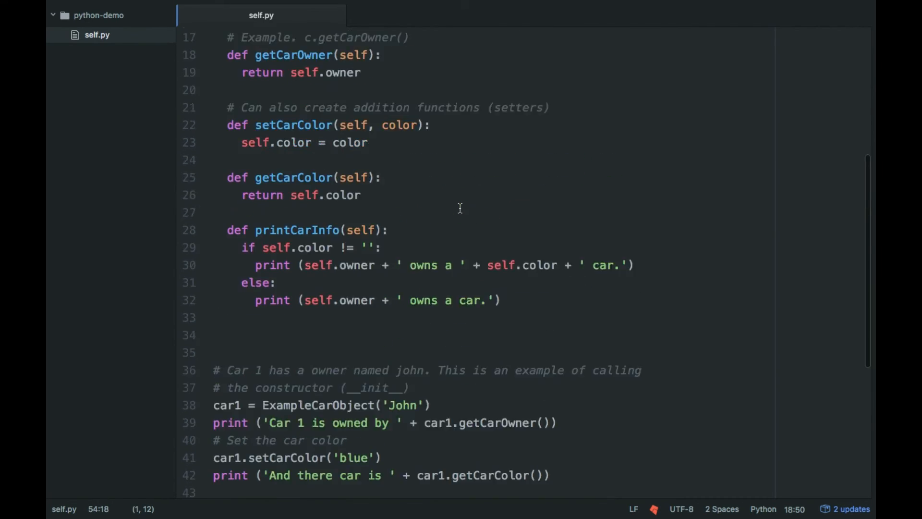
{"action": "scroll", "scroll_direction": "up", "scroll_amount": 3}
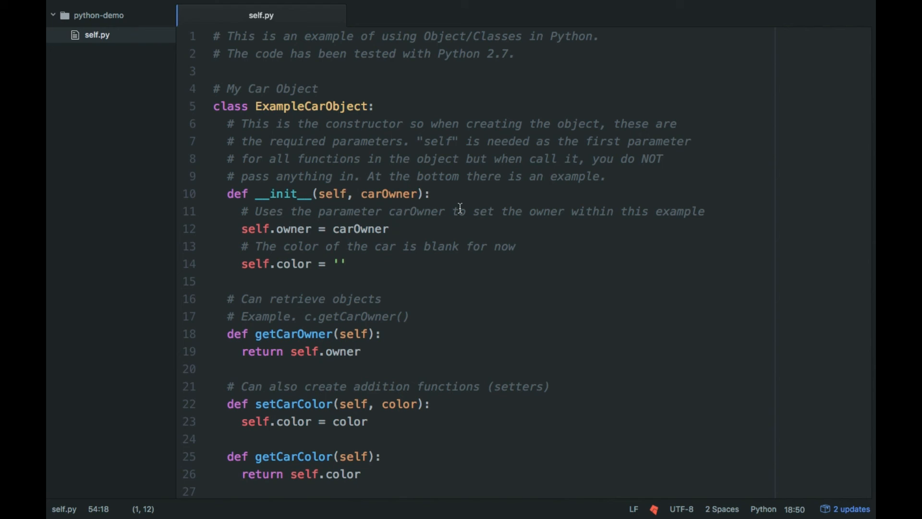
{"action": "mouse_move", "coordinate": [420, 428]}
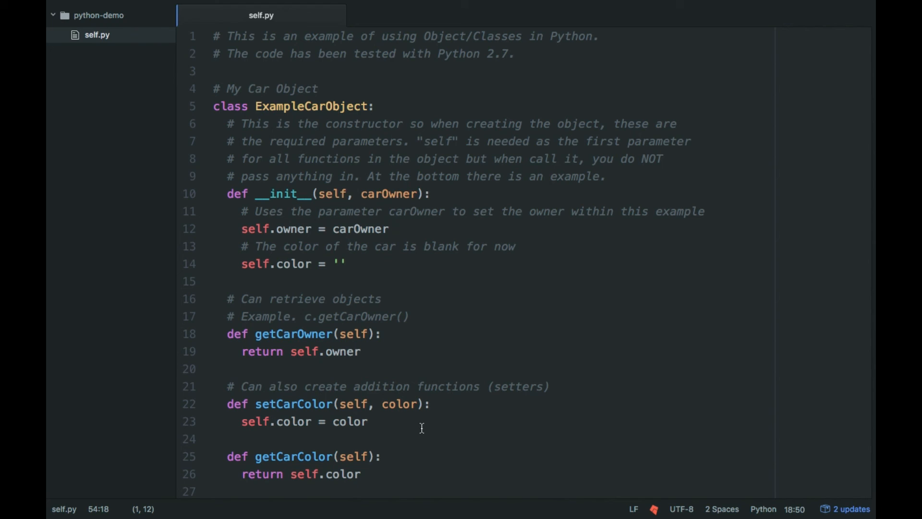